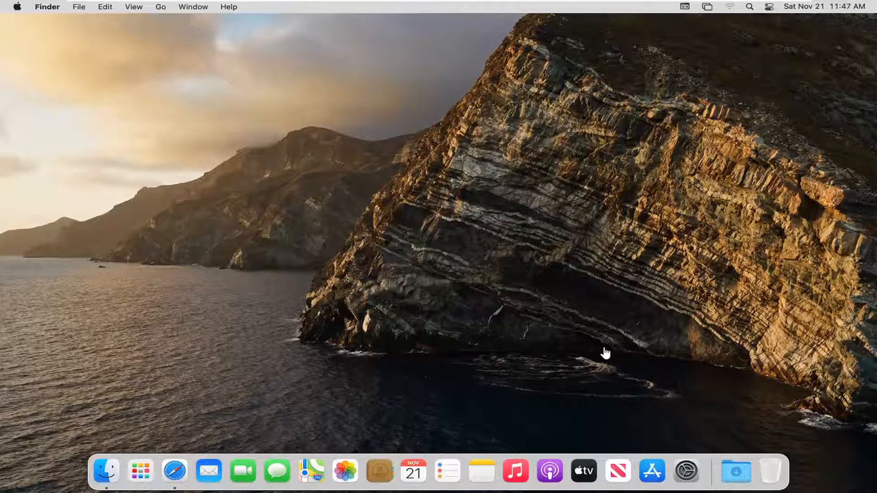
{"action": "mouse_move", "coordinate": [687, 446]}
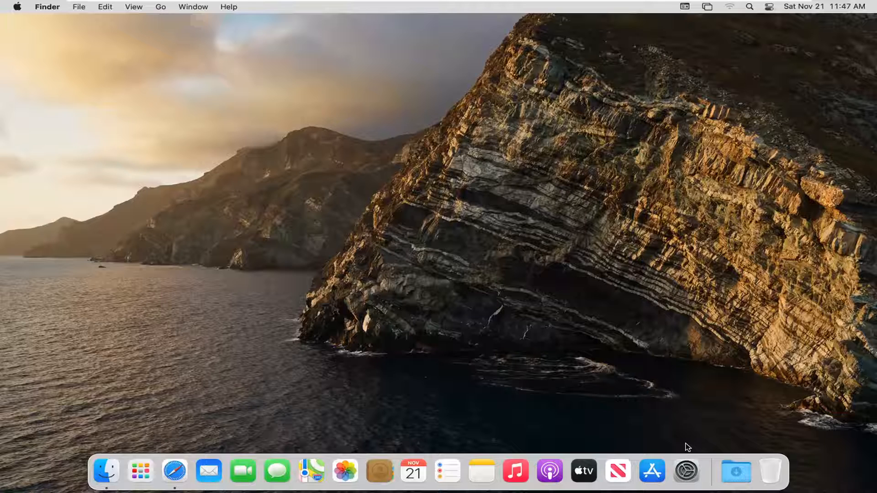
{"action": "mouse_move", "coordinate": [702, 465]}
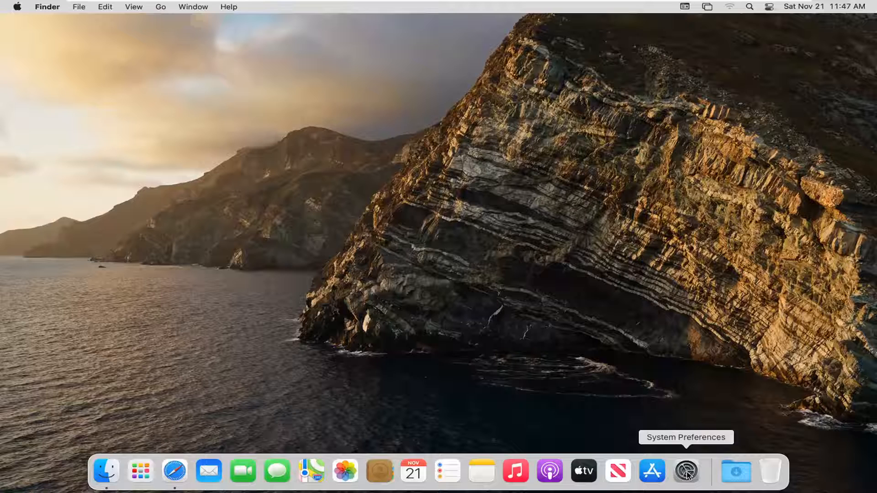
Launch System Preferences from the Dock, showing the settings grid.
{"action": "left_click", "coordinate": [686, 471]}
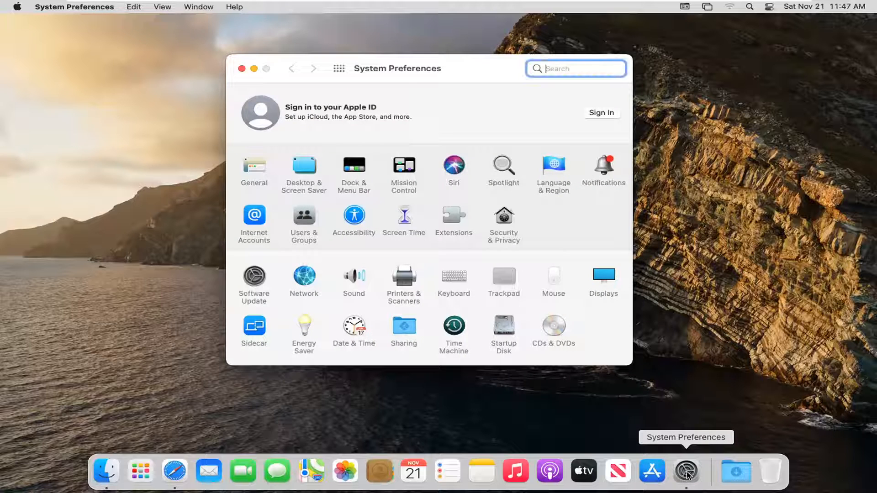
{"action": "mouse_move", "coordinate": [412, 332]}
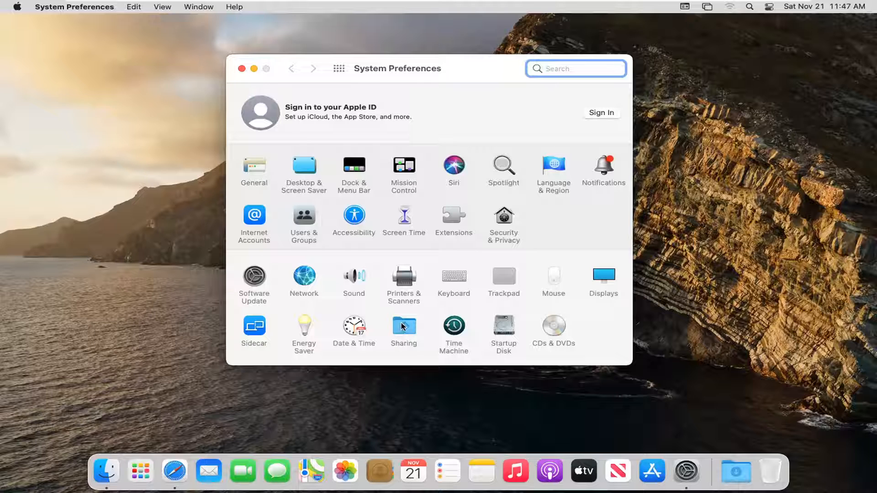
Enable Remote Login in the Sharing pane so its status shows On, then close the window.
{"action": "left_click", "coordinate": [404, 325]}
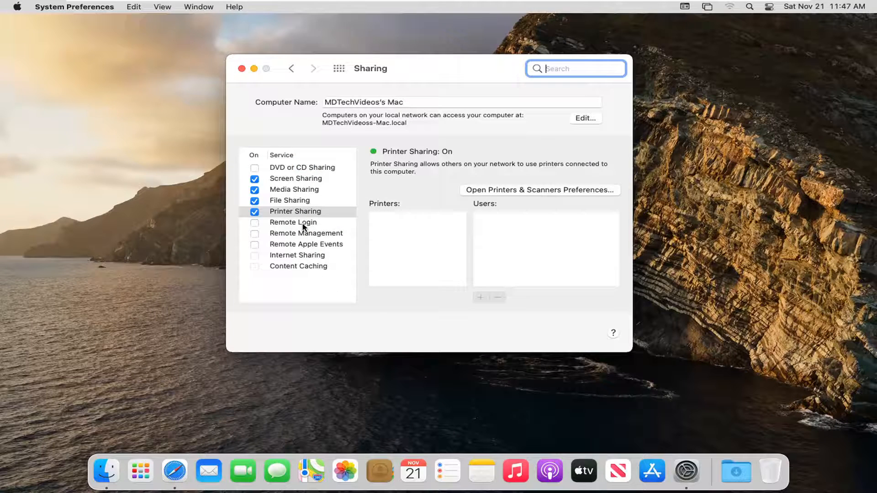
{"action": "left_click", "coordinate": [293, 222]}
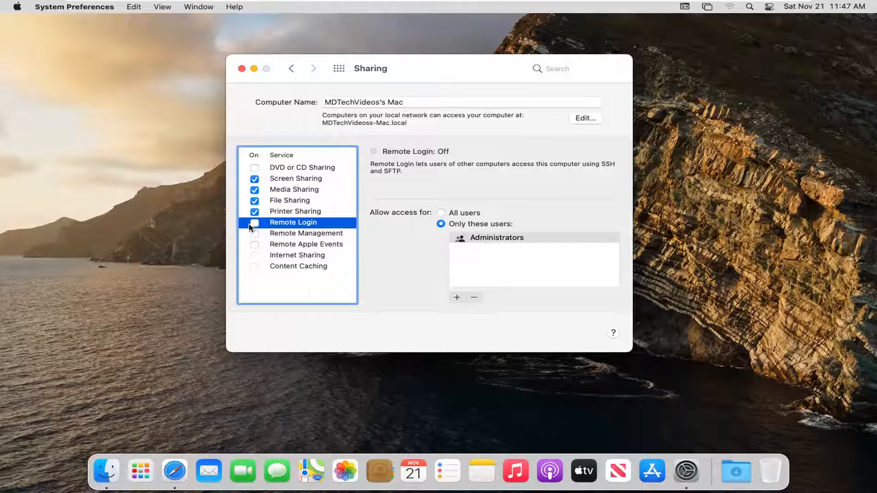
{"action": "left_click", "coordinate": [254, 222]}
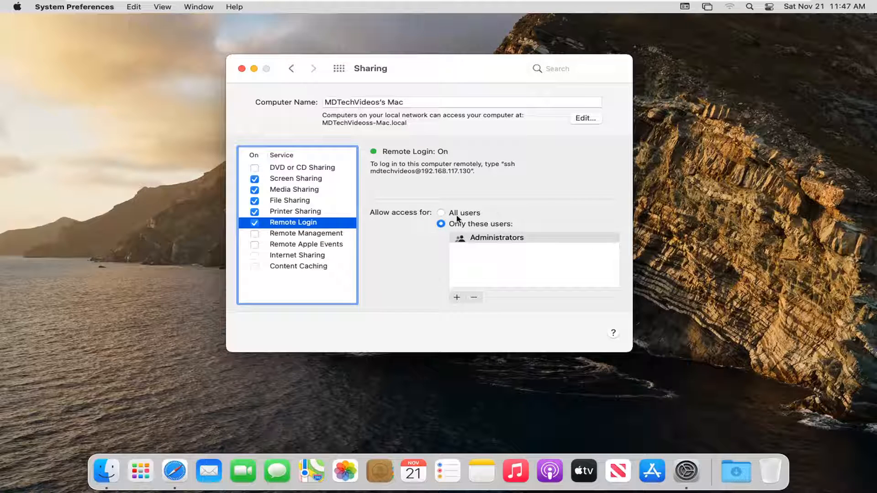
{"action": "mouse_move", "coordinate": [485, 245]}
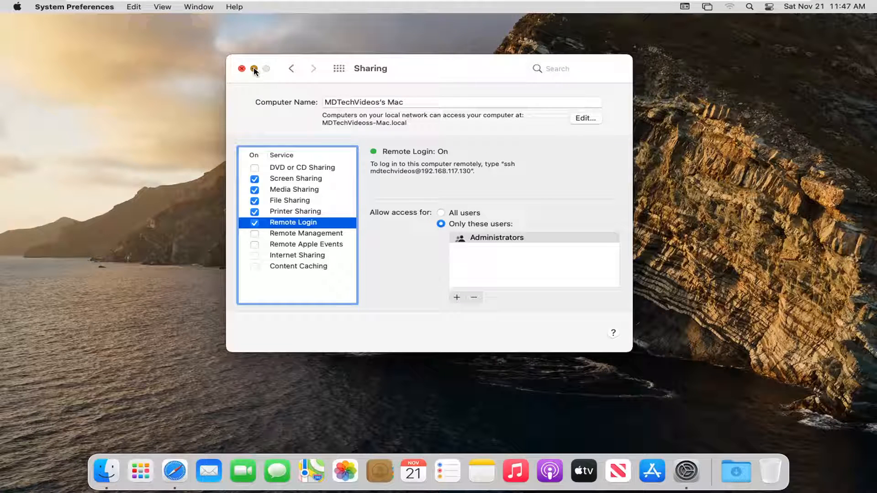
{"action": "left_click", "coordinate": [242, 69]}
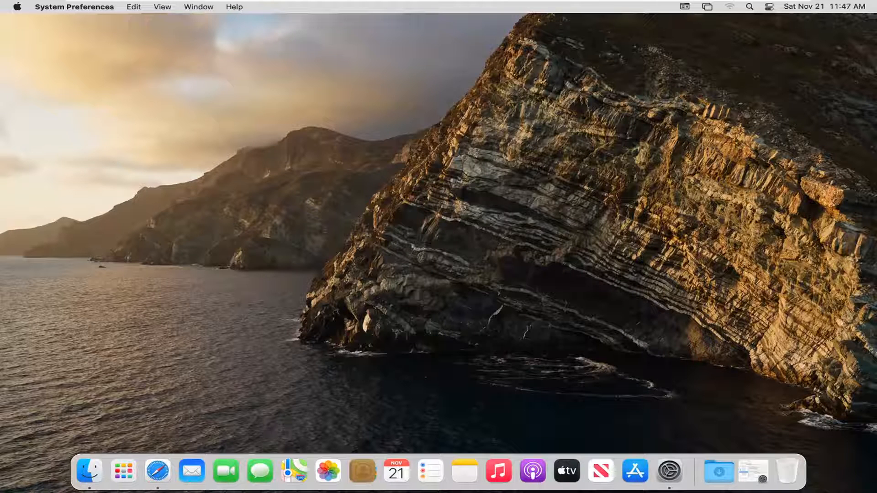